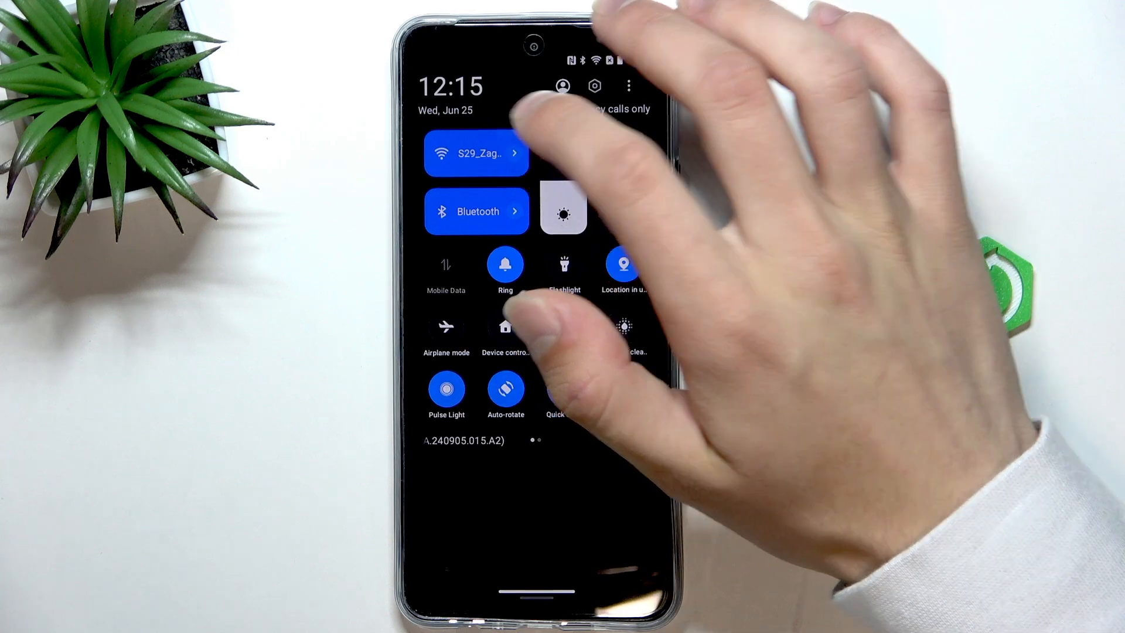
Go from Quick Settings into Wi-Fi settings and start reconnecting to S29_Zagondorze 5G.
click(476, 153)
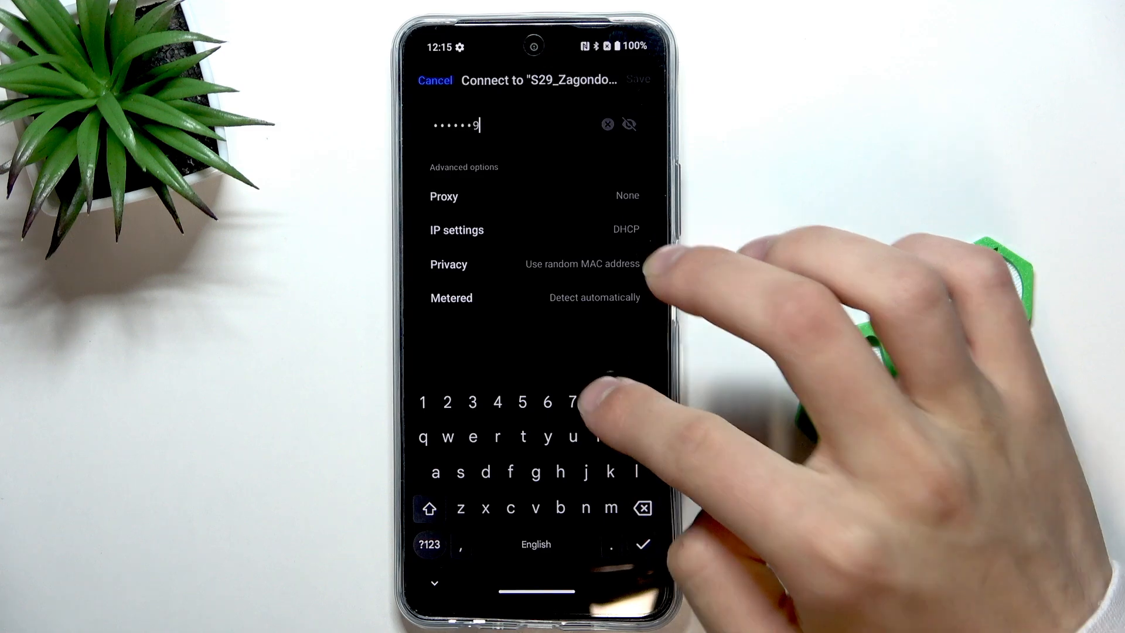
Submit the entered password for S29_Zagondorze 5G, returning to the Wi-Fi network list.
click(643, 507)
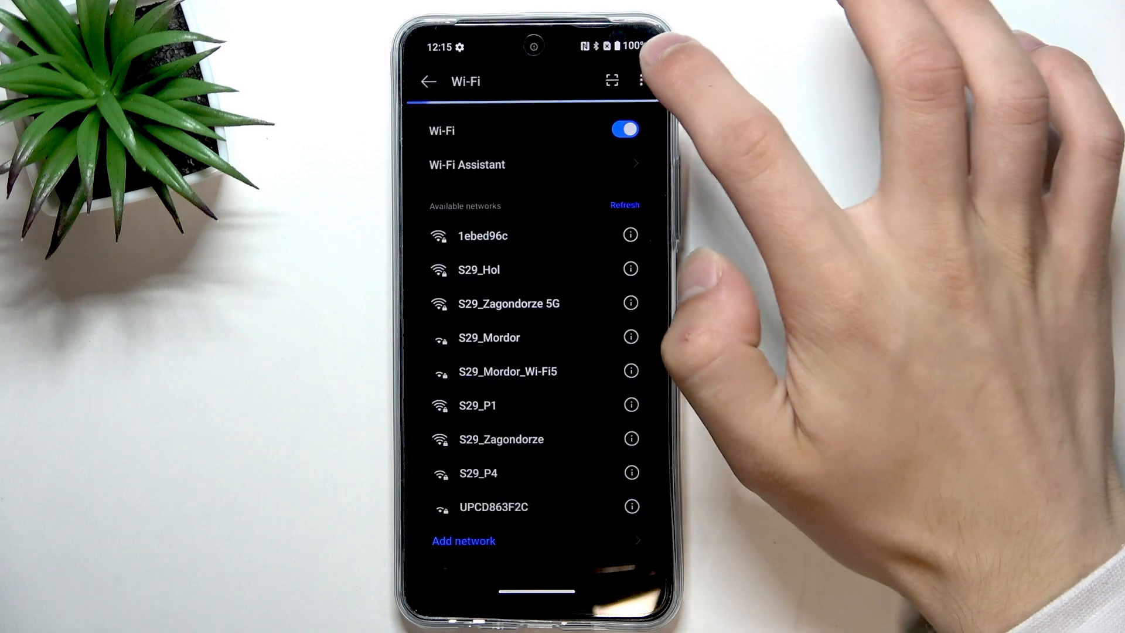
Reopen the connect prompt for S29_Zagondorze 5G after the failed connection notice.
click(507, 302)
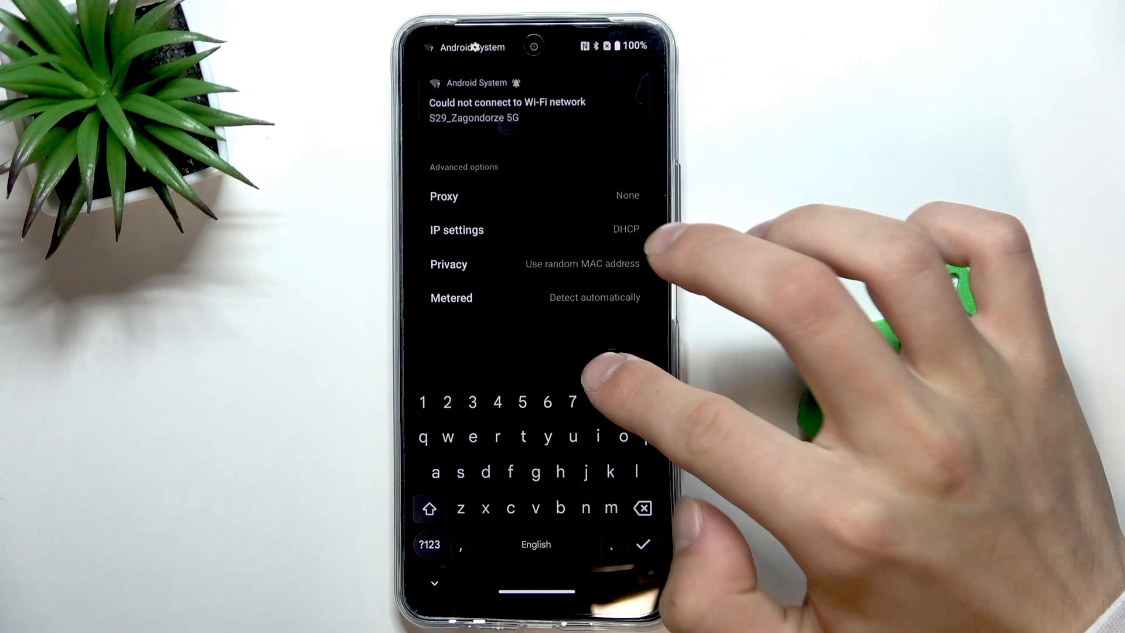
text(2)
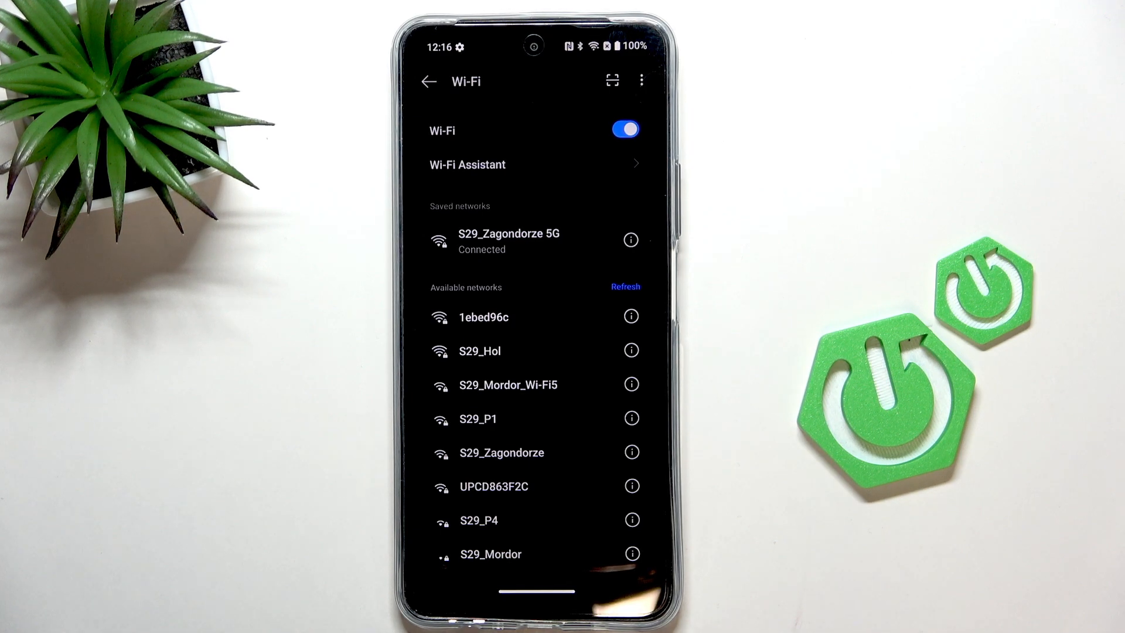
click(625, 286)
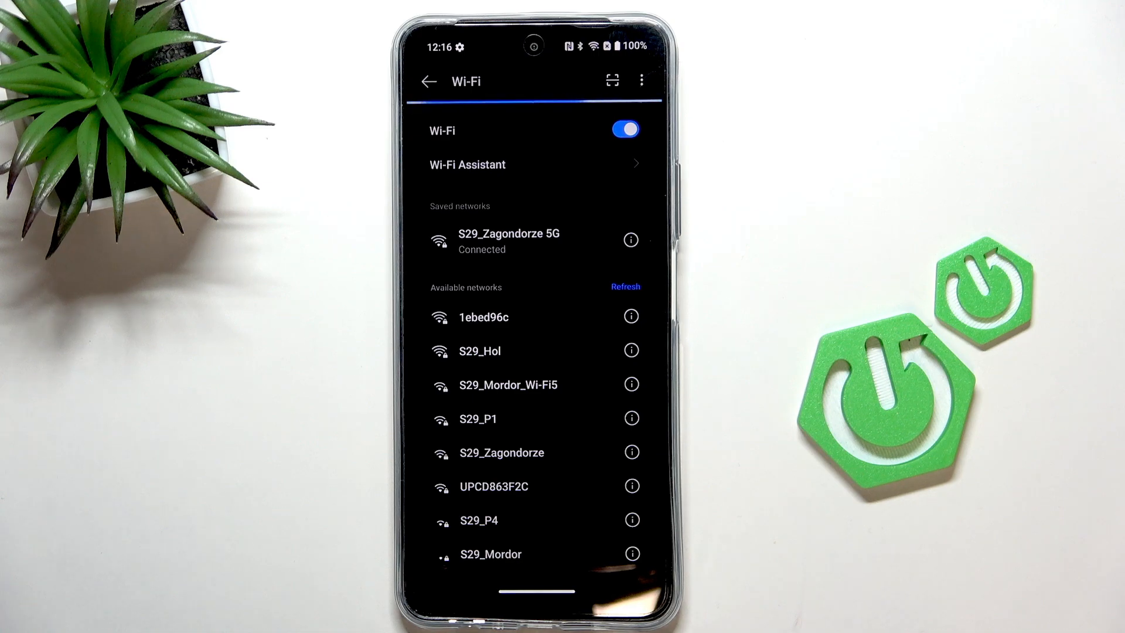